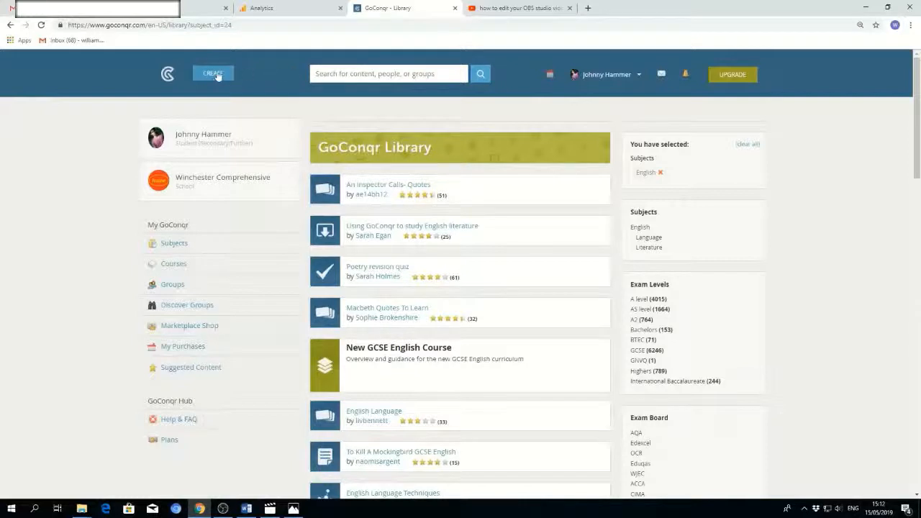
Choose Course from the Create menu to start a new course
left_click(212, 73)
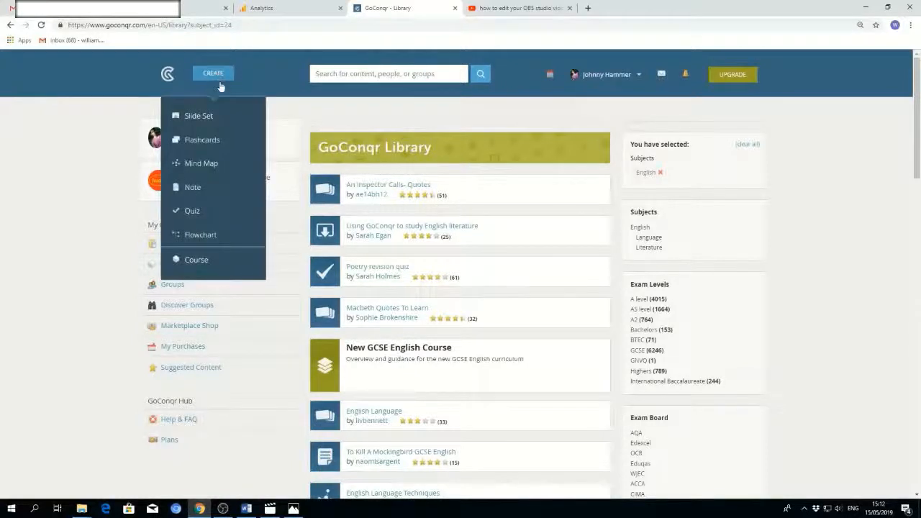
mouse_move(219, 211)
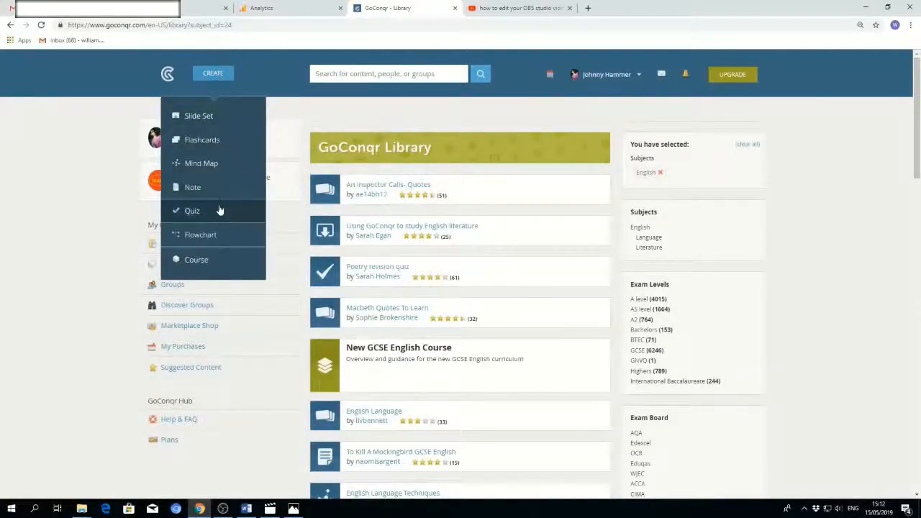
left_click(197, 260)
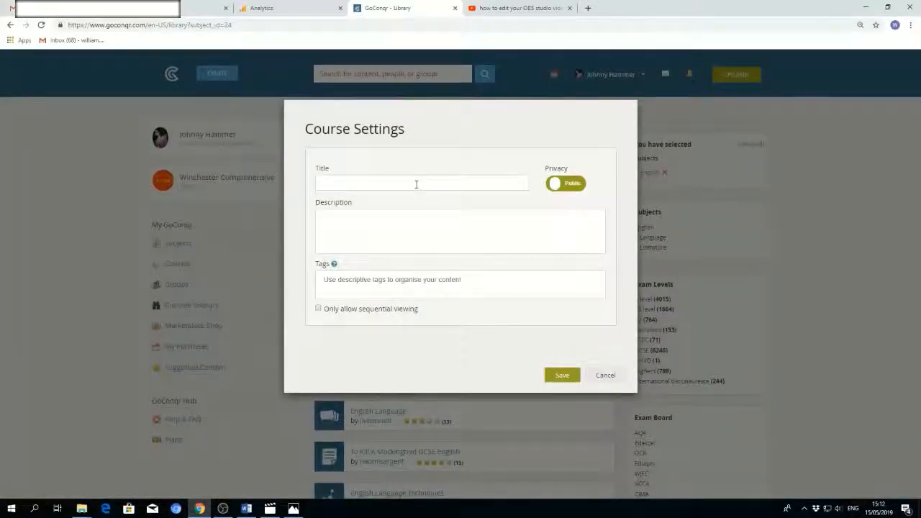
Title the course 'English Lit Course', add the literature description and the shakespeare tag
left_click(422, 183)
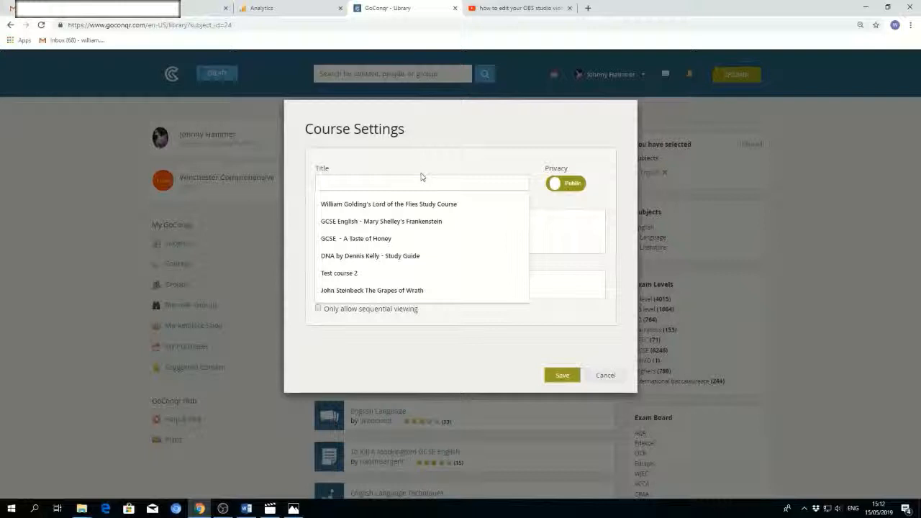
type("English")
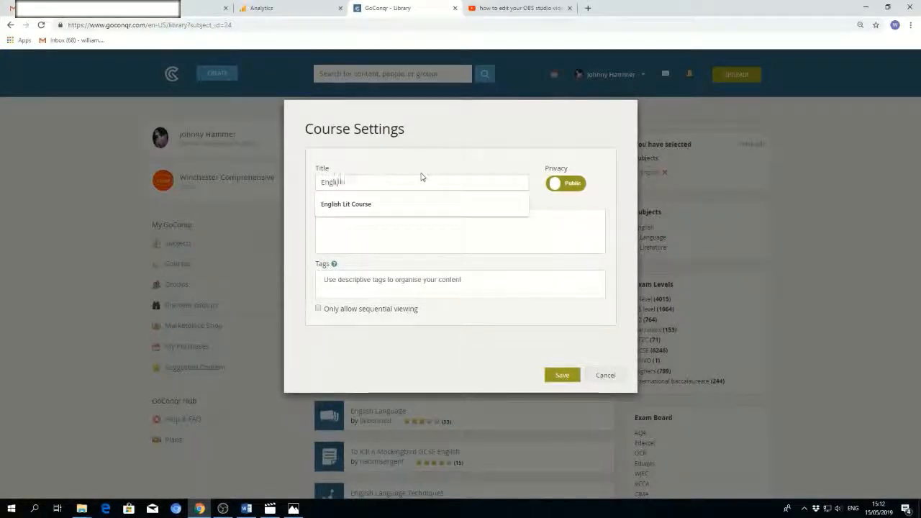
type("Lit Course")
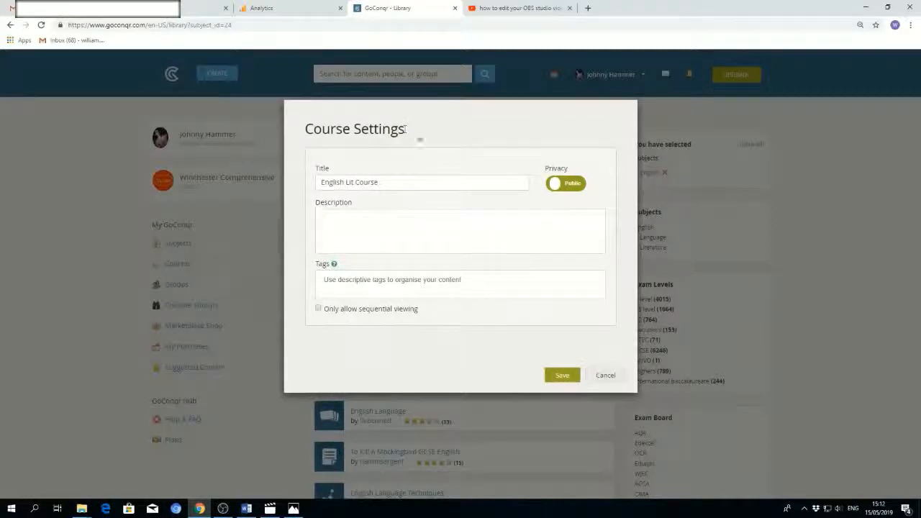
type("This is a course on English literature, which covers the classic works of theatre and modern adaptations.")
type("english lit drama")
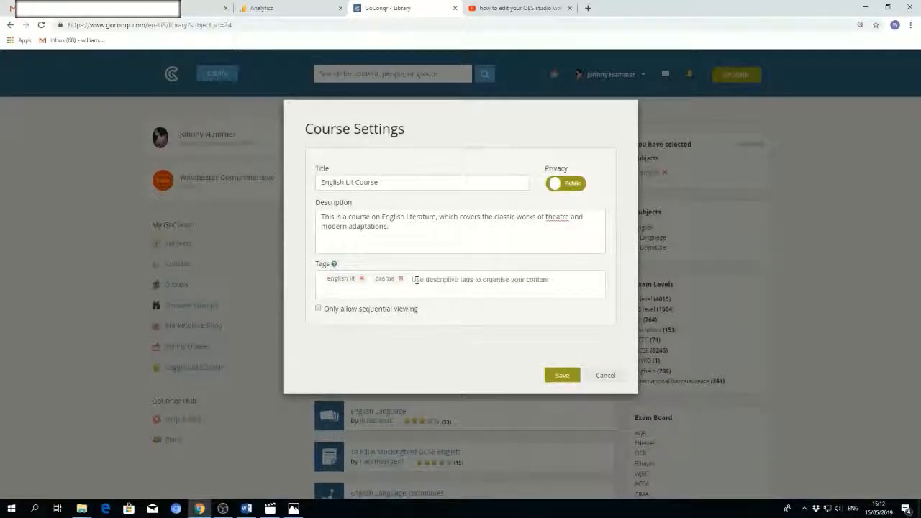
type("shakespeare")
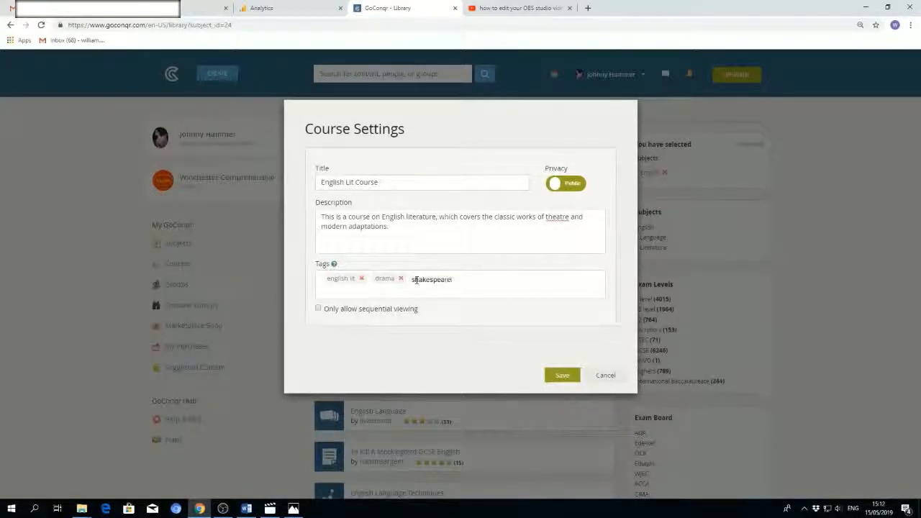
key("Return")
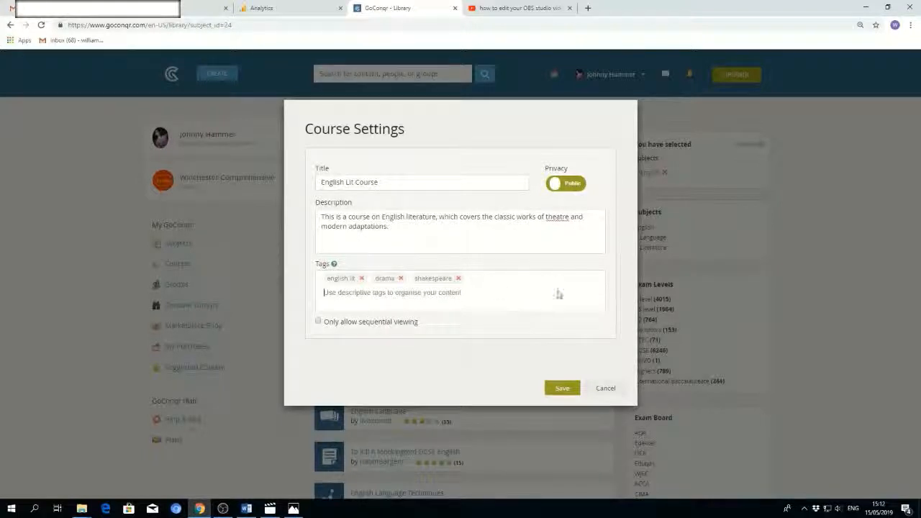
Toggle privacy to private and back to public, then save the course
left_click(565, 183)
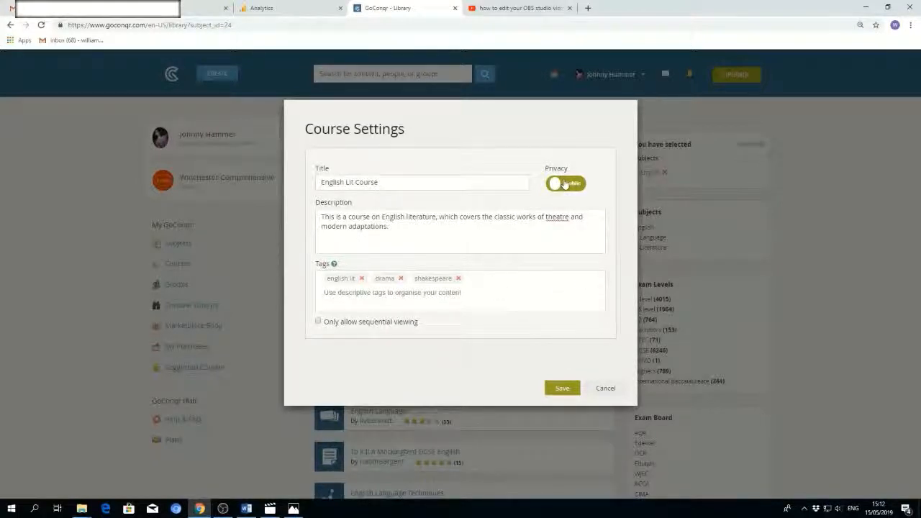
left_click(565, 183)
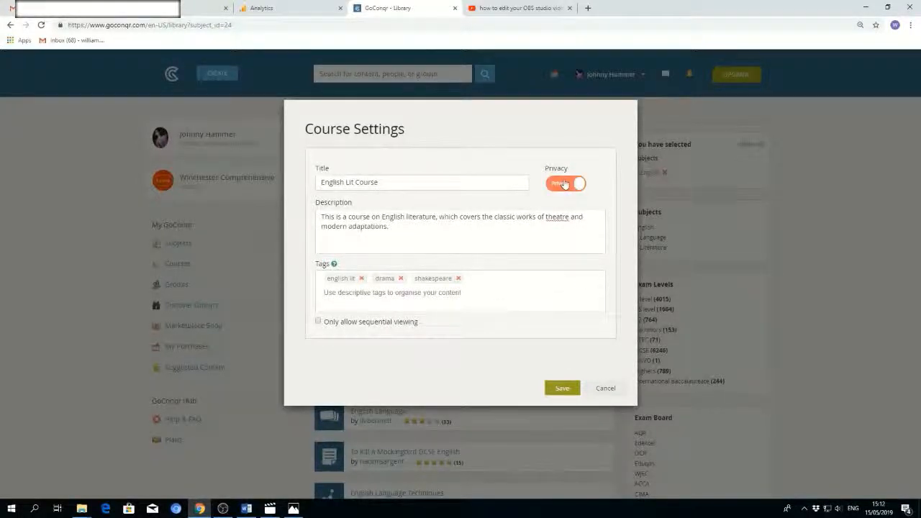
left_click(566, 183)
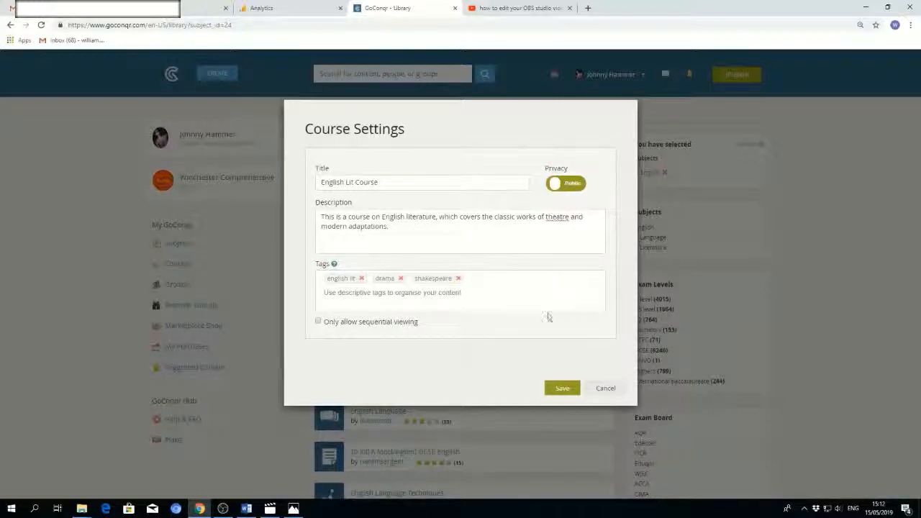
left_click(562, 388)
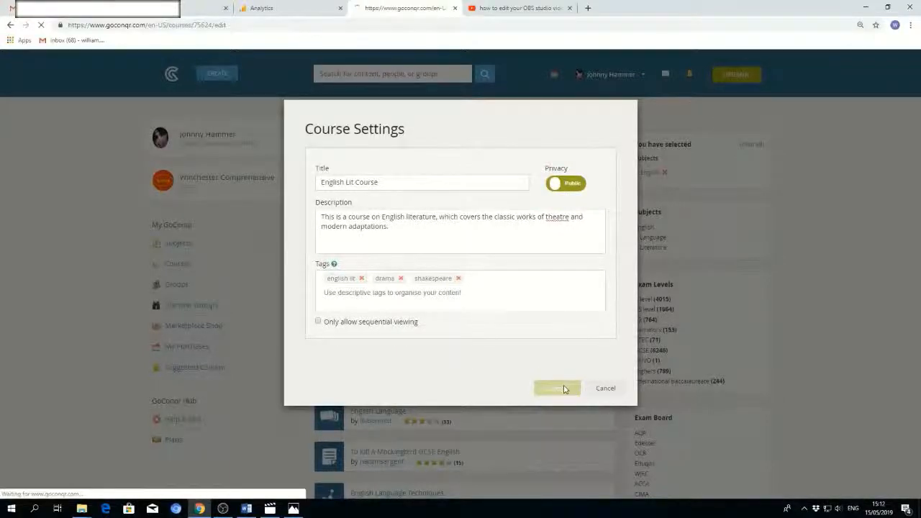
Add an untitled Resource only module to English Lit Course
left_click(556, 388)
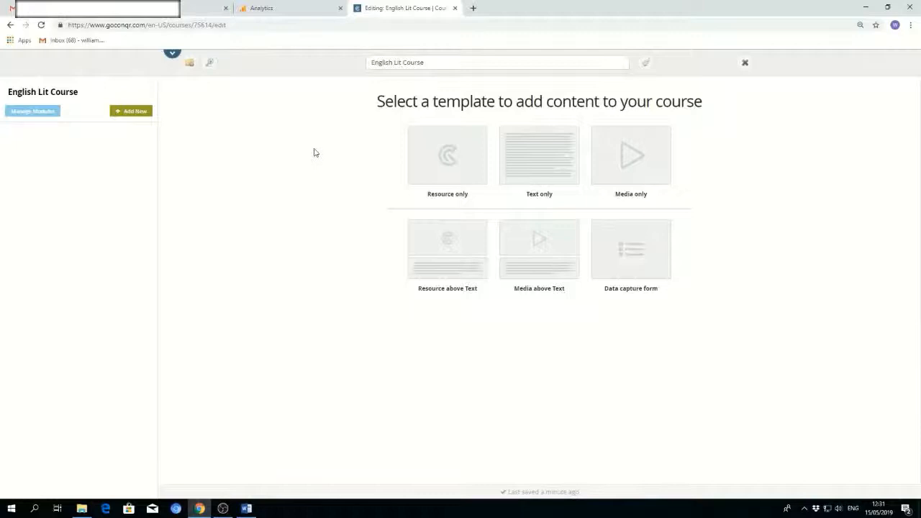
mouse_move(441, 169)
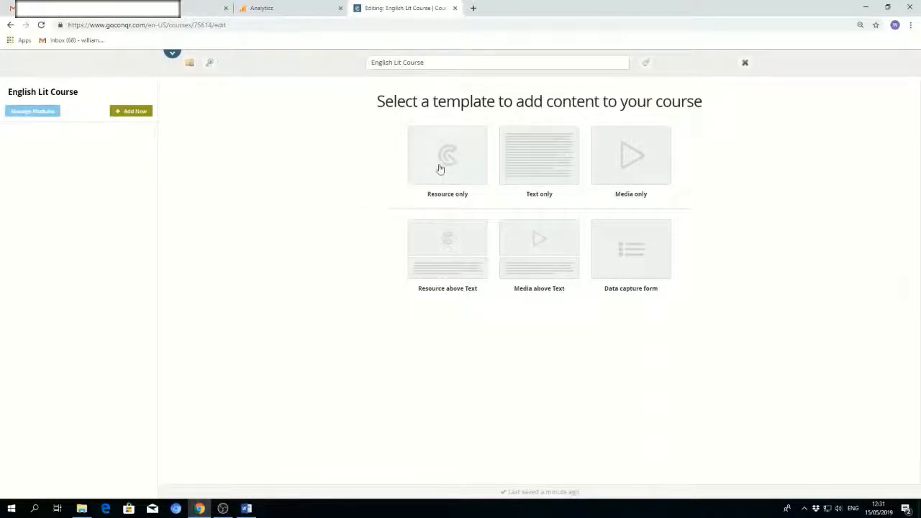
mouse_move(539, 178)
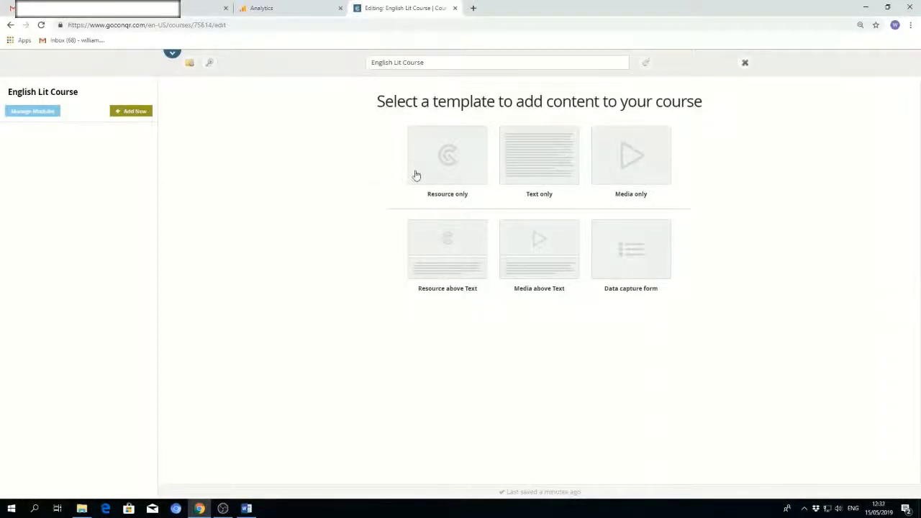
left_click(446, 155)
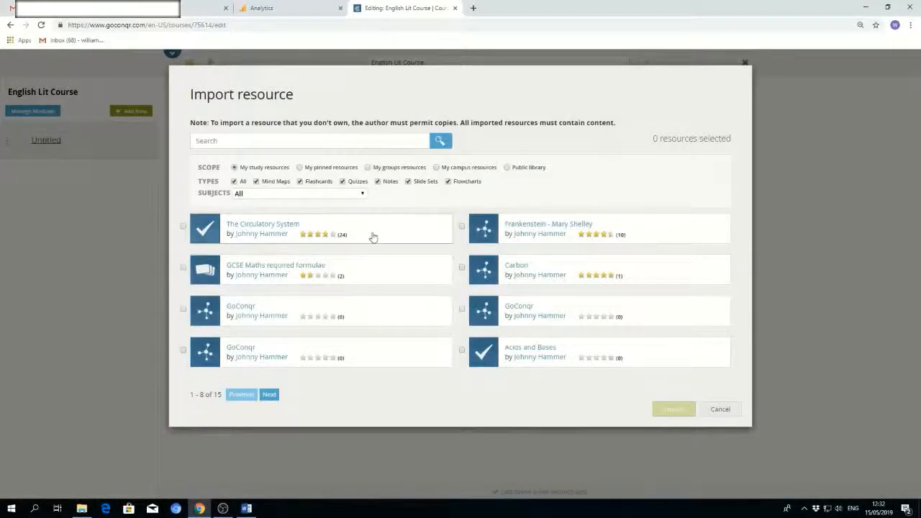
mouse_move(544, 326)
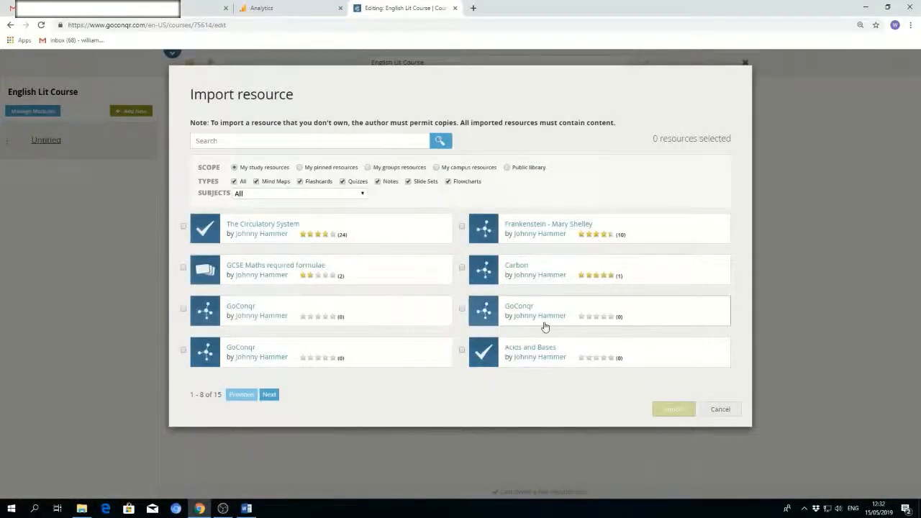
mouse_move(511, 182)
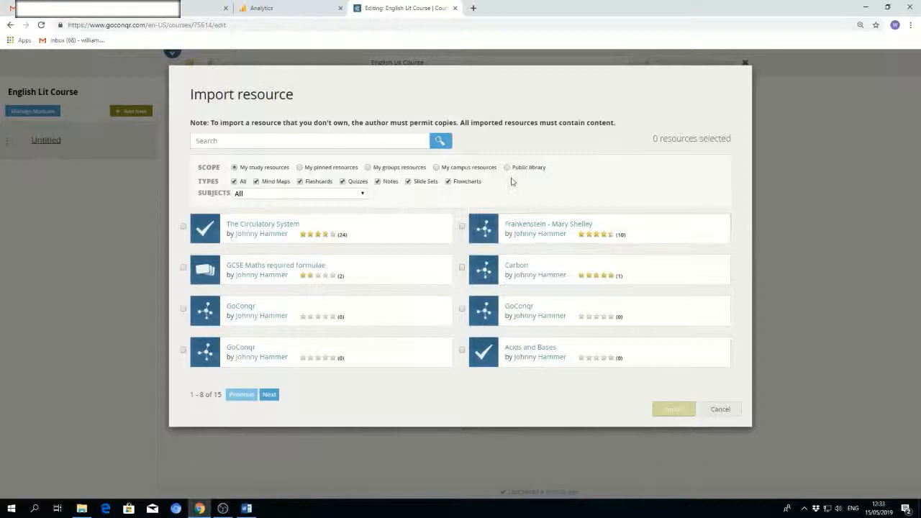
Search the public library for 'mer' and import the Merchant of Venice context mind map
left_click(507, 167)
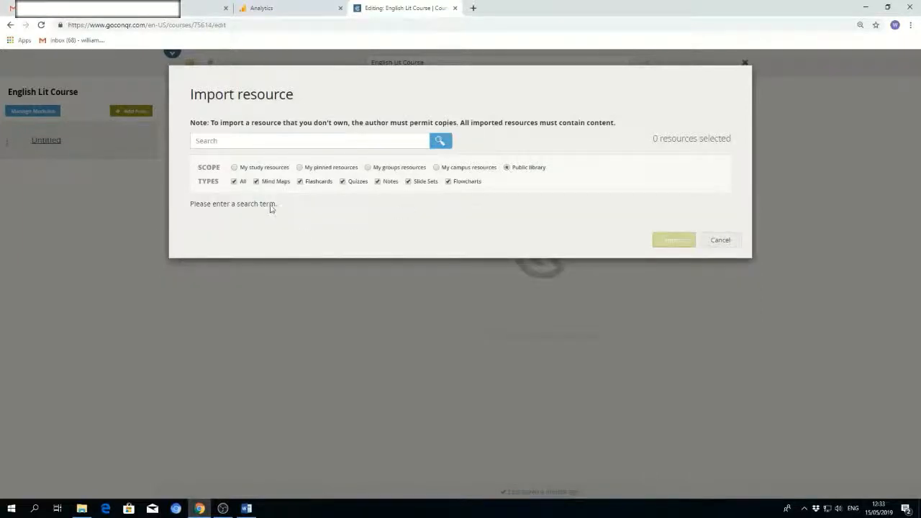
type("merchant of venice")
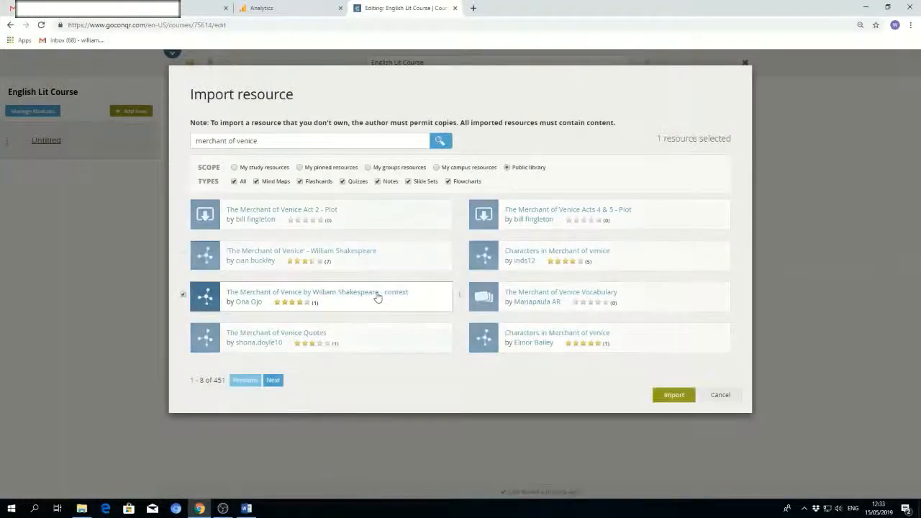
left_click(674, 395)
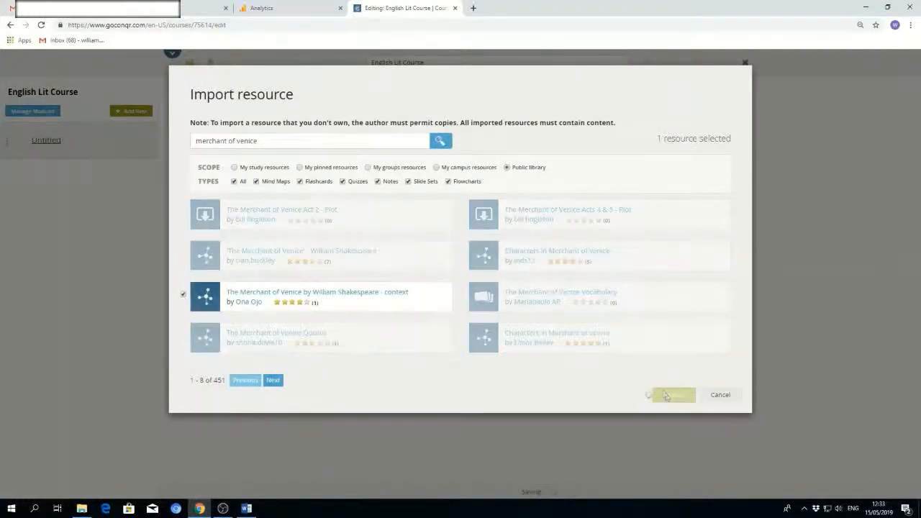
left_click(672, 394)
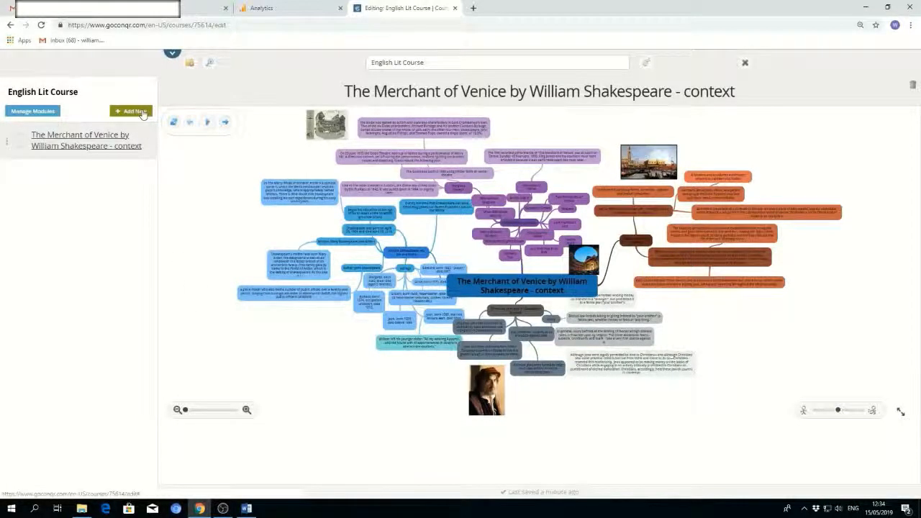
Add a media module and insert the An Inspector Calls trailer video
left_click(131, 111)
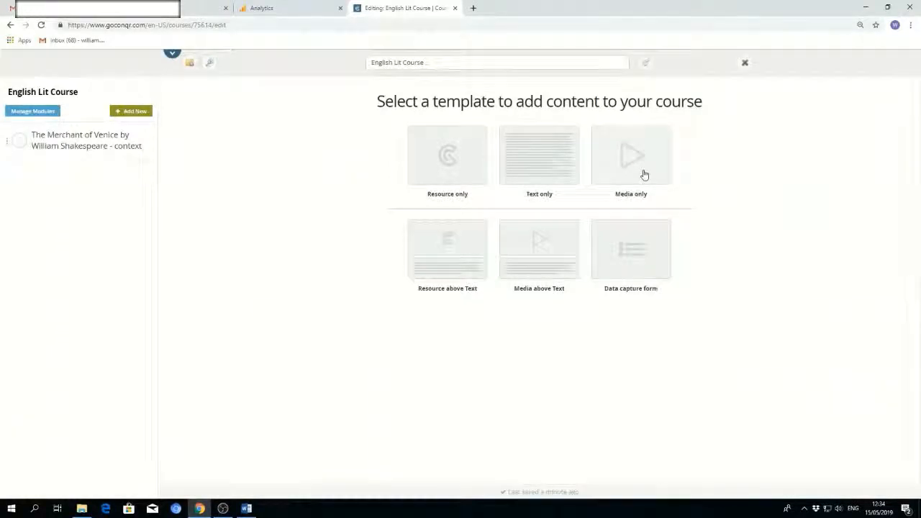
left_click(630, 154)
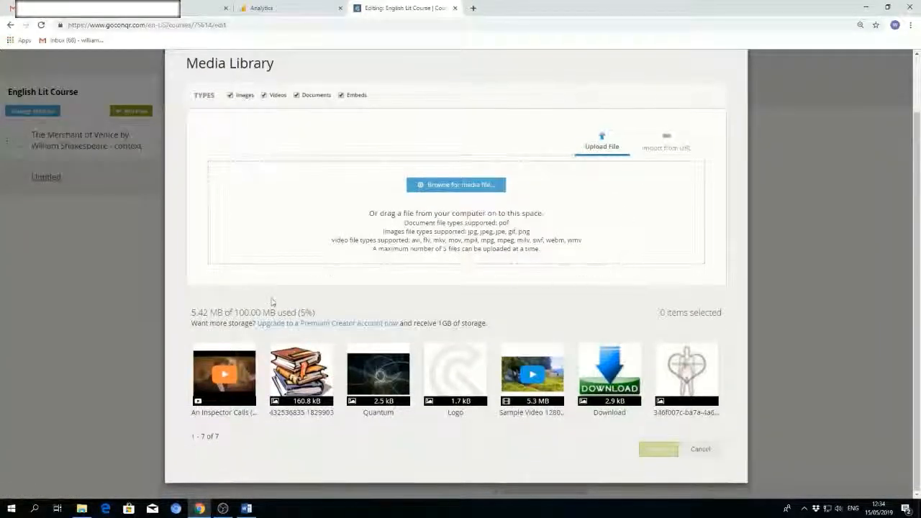
left_click(223, 373)
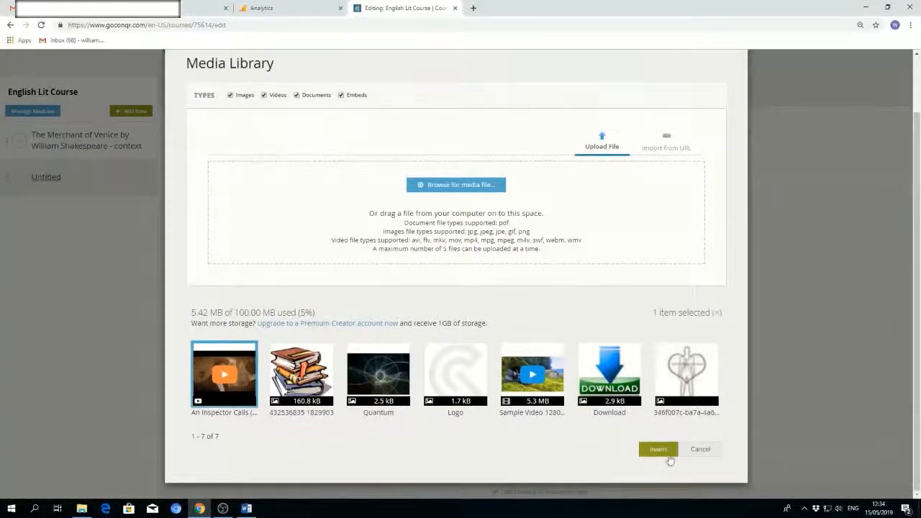
left_click(658, 449)
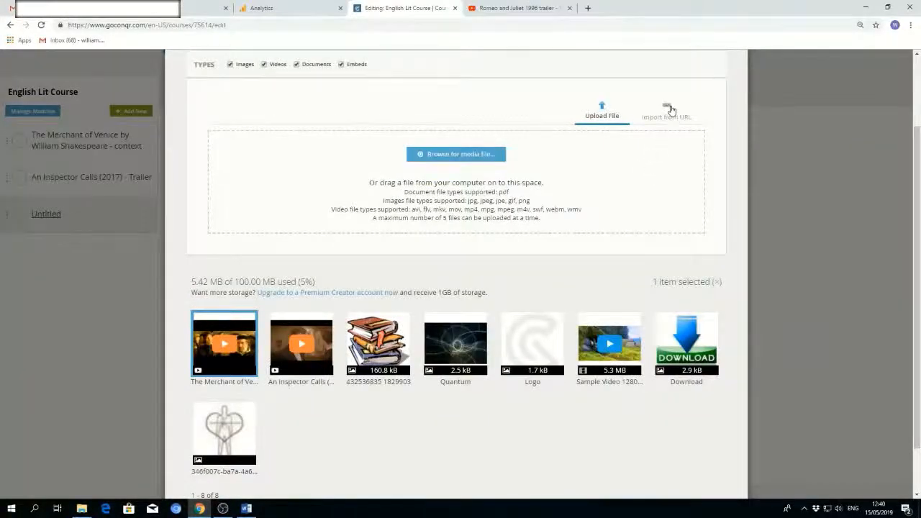
left_click(667, 112)
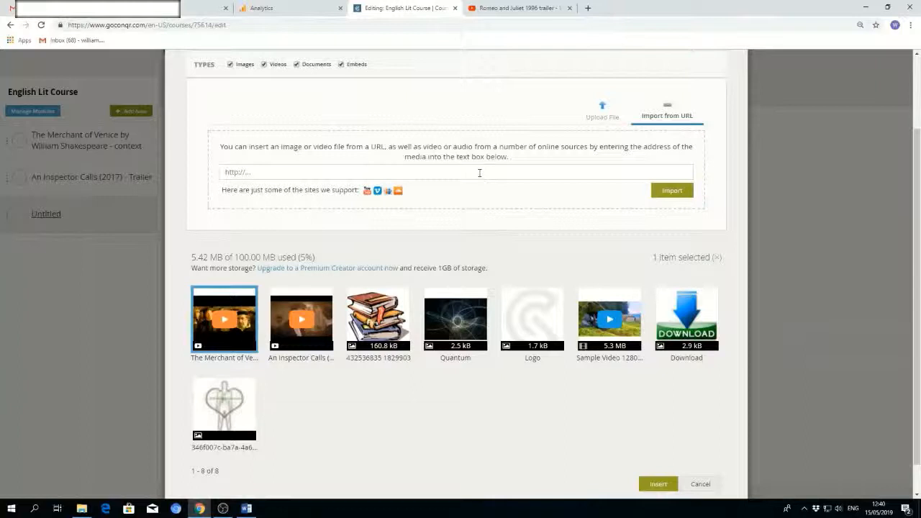
type("https://youtu.be/4VBsi0VxiLg")
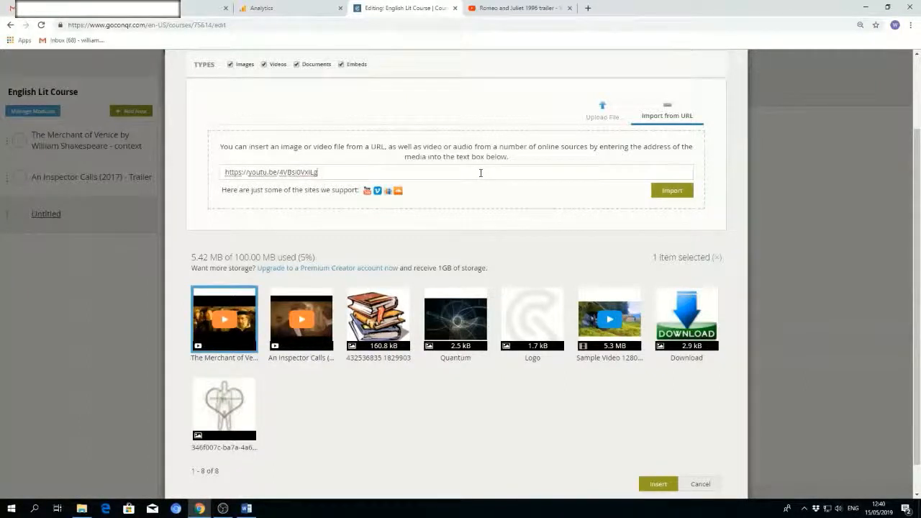
left_click(671, 190)
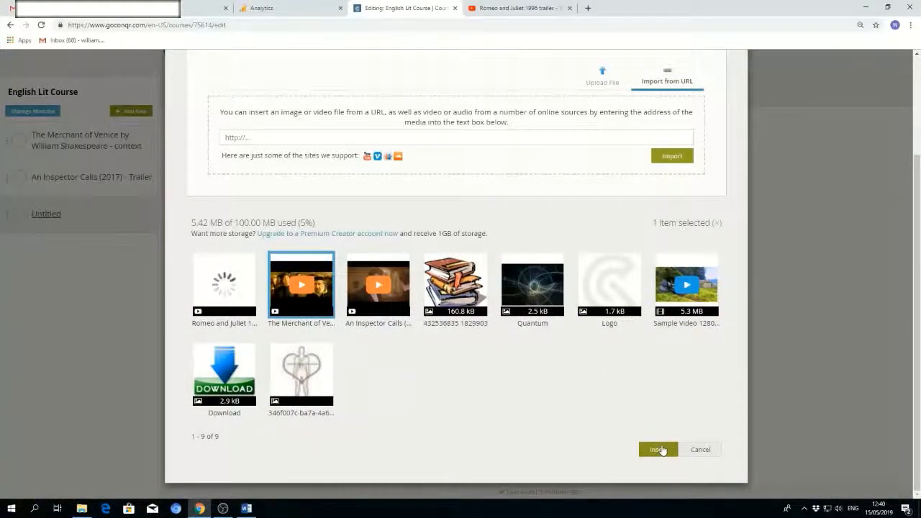
left_click(658, 449)
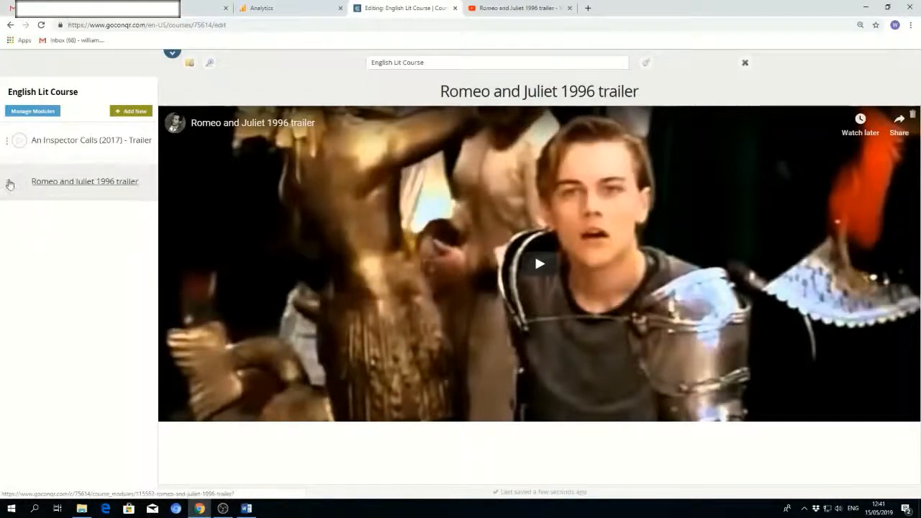
left_click(130, 110)
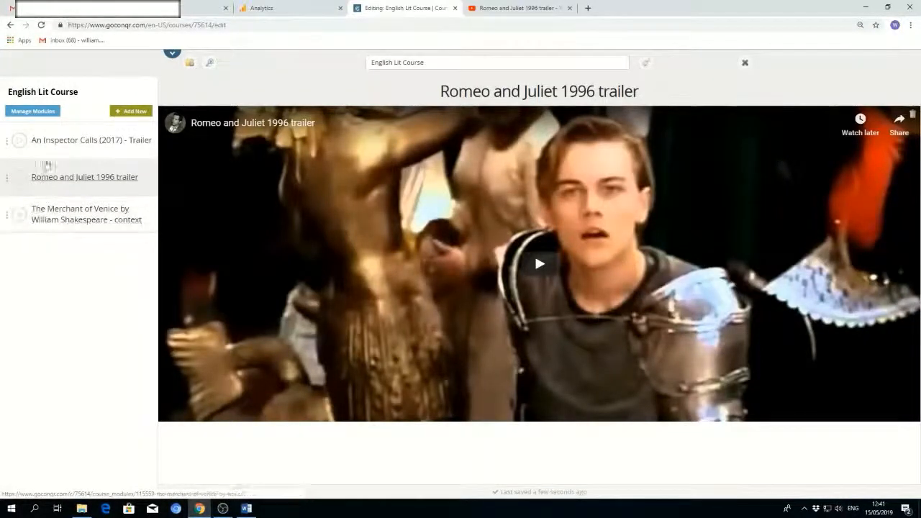
left_click(32, 110)
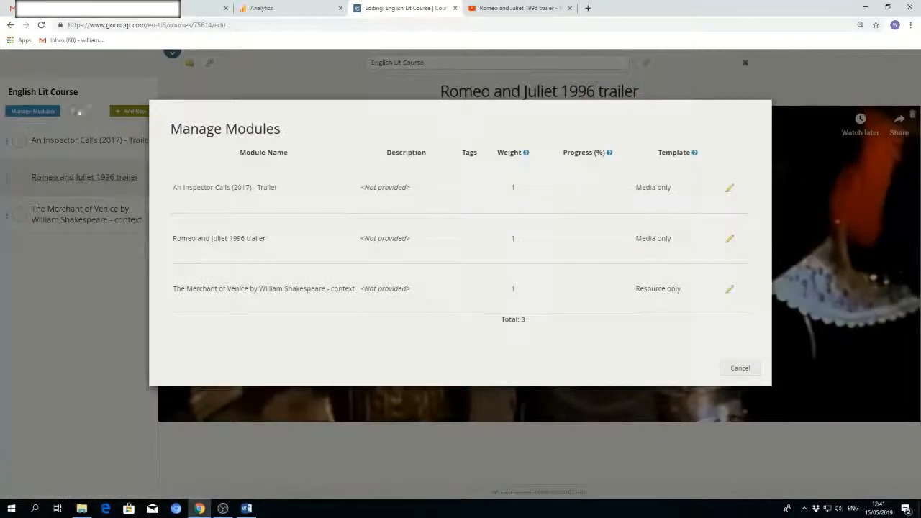
Describe the An Inspector Calls module as 'An Inspector Calls is a play', tagged drama and english lit
left_click(728, 188)
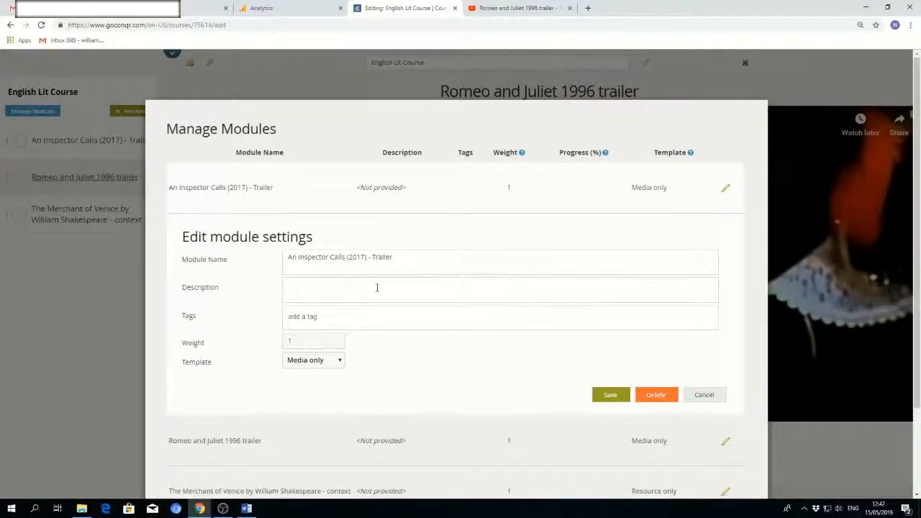
type("An In")
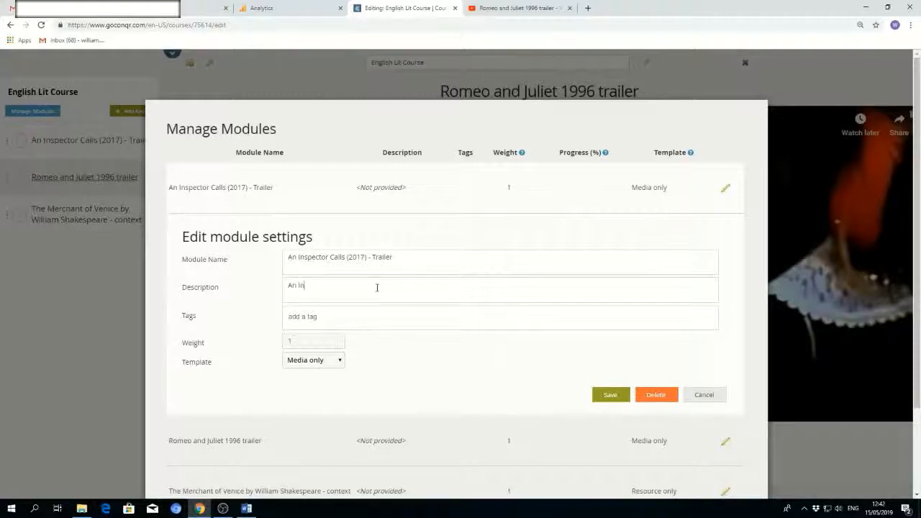
type("spector")
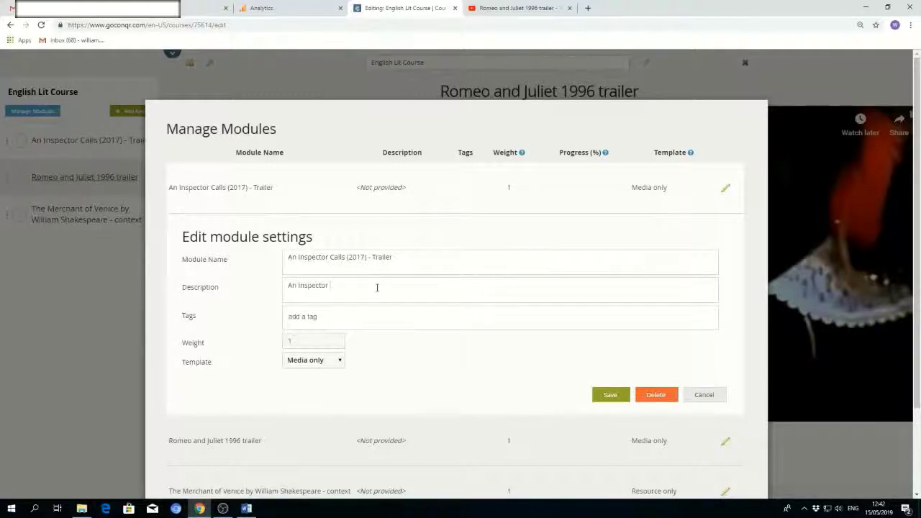
type("Calls is")
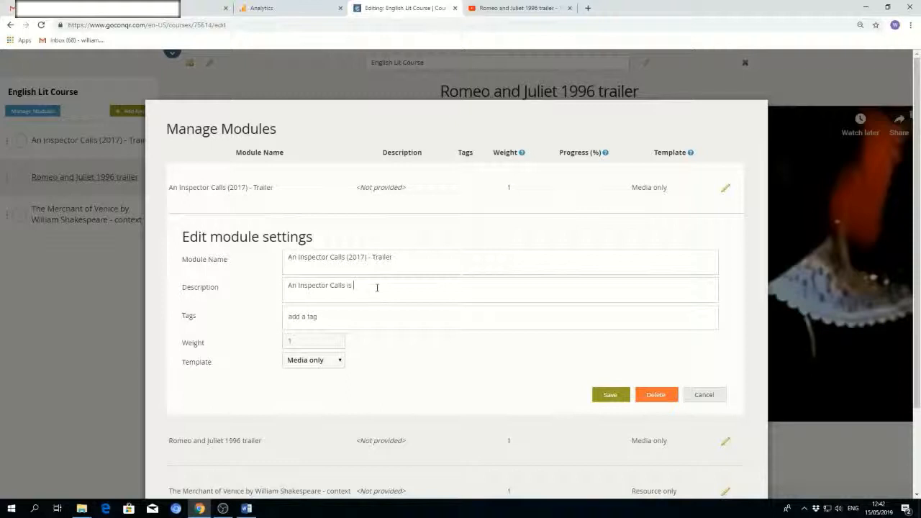
type("a play")
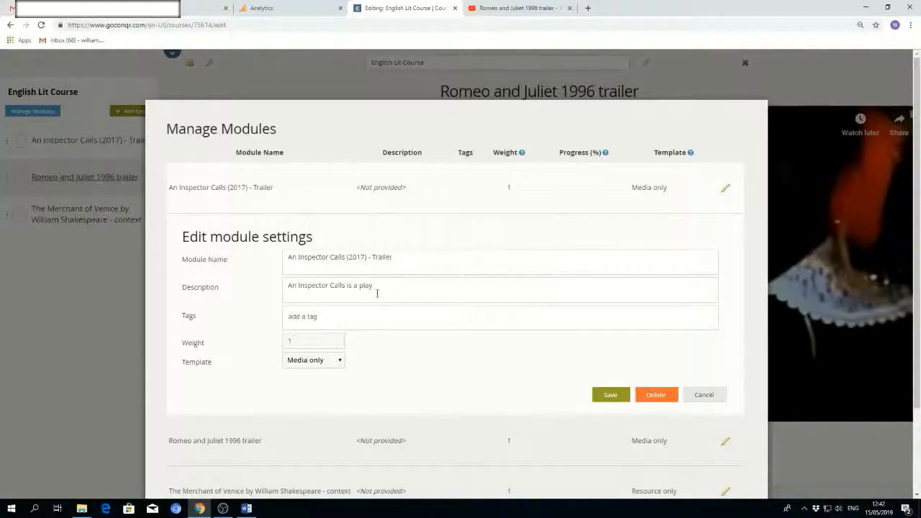
type("drama")
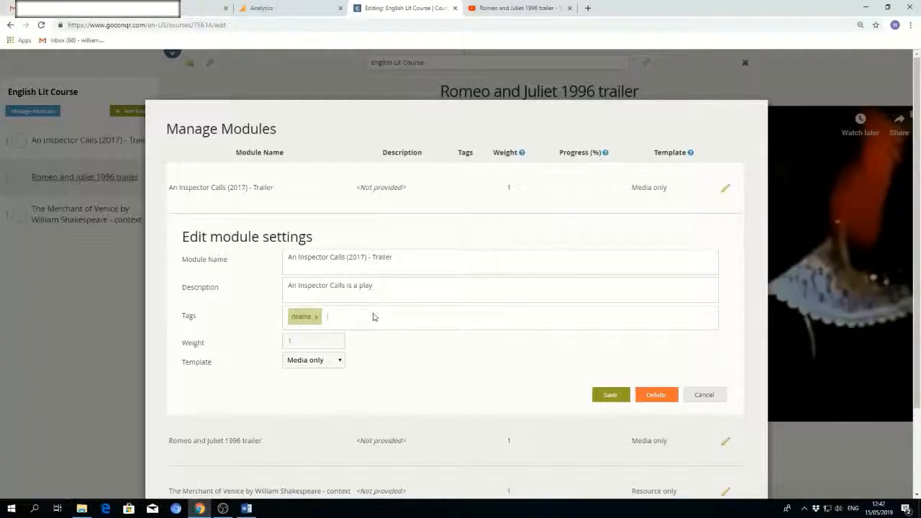
type("english lit")
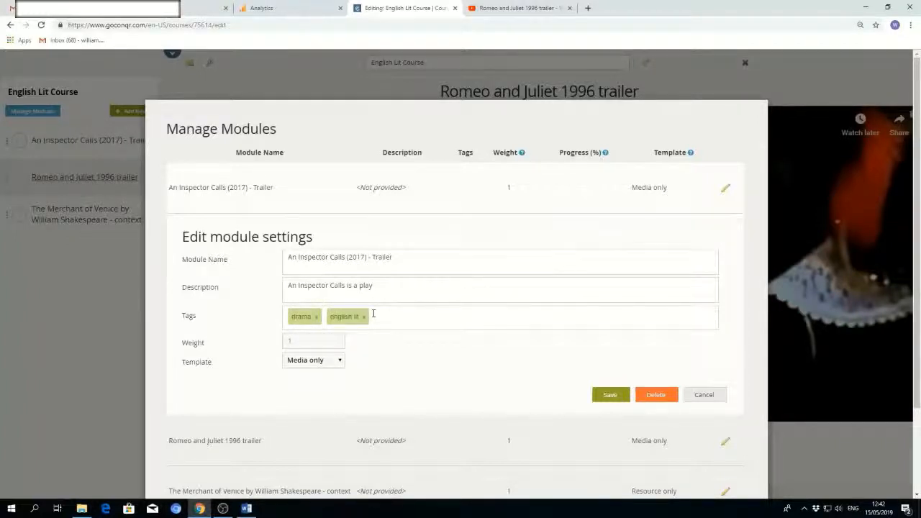
left_click(609, 394)
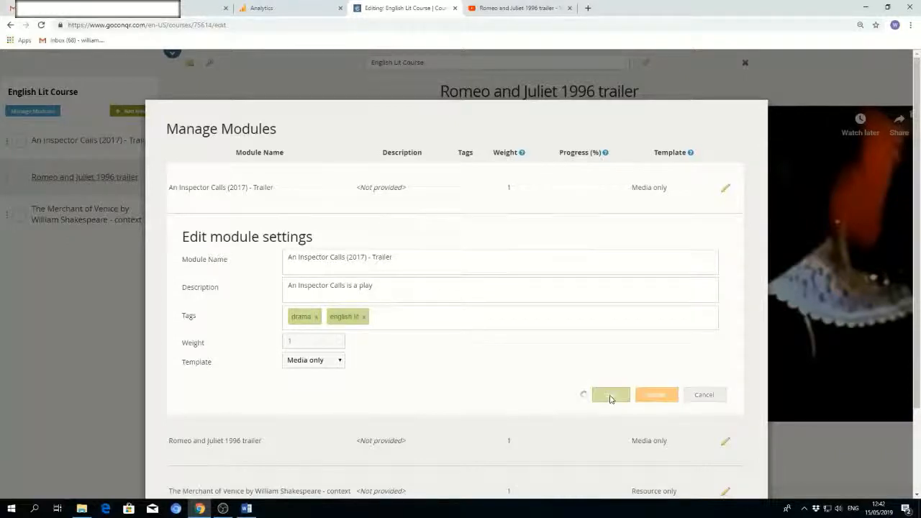
left_click(610, 394)
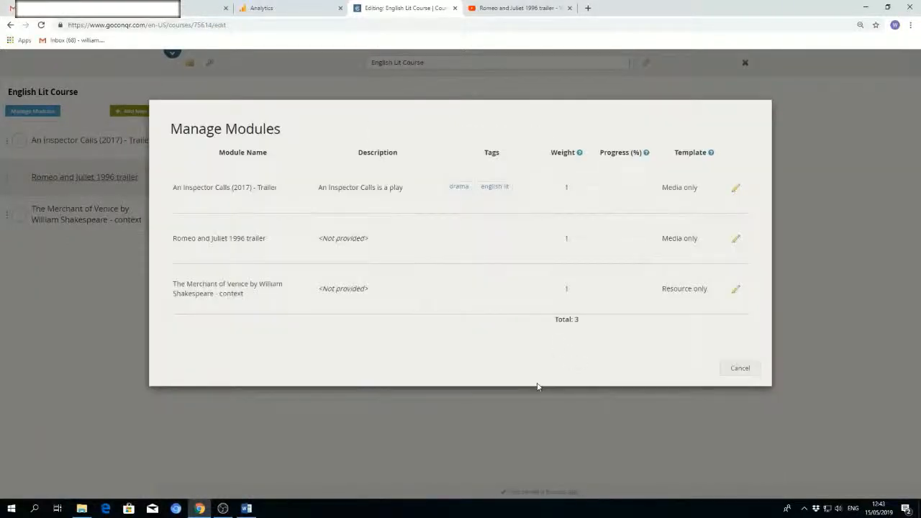
Delete the Romeo and Juliet 1996 trailer module and close Manage Modules
left_click(735, 238)
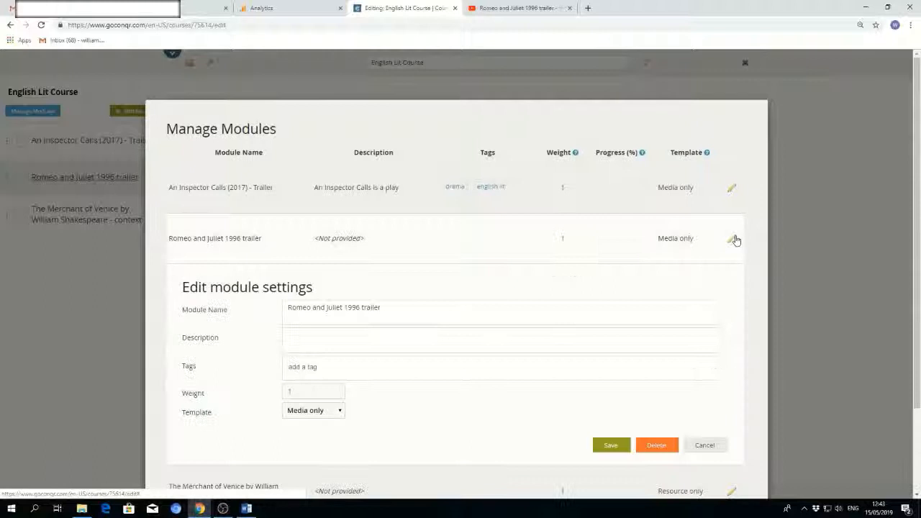
left_click(656, 444)
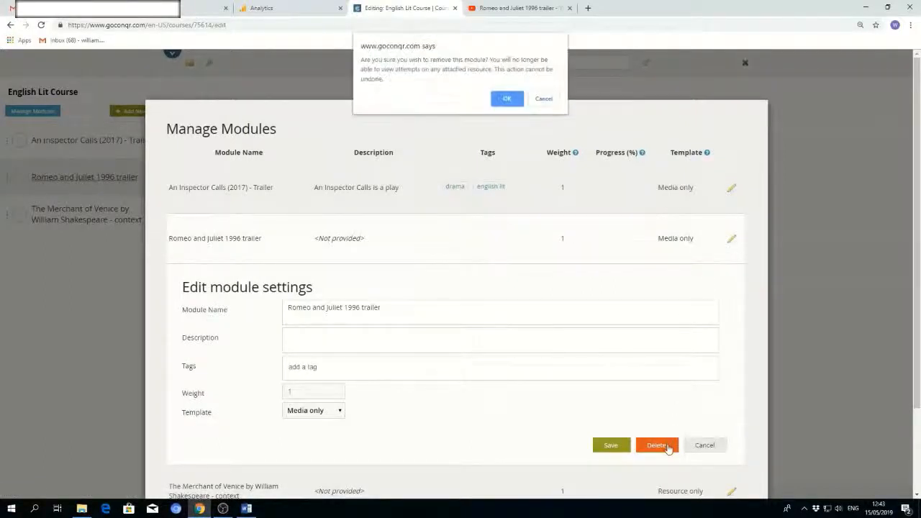
left_click(507, 99)
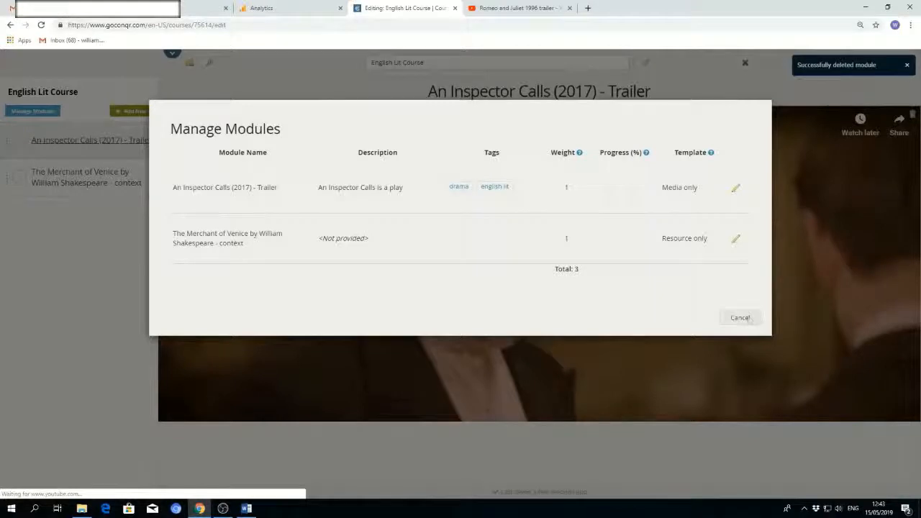
left_click(740, 317)
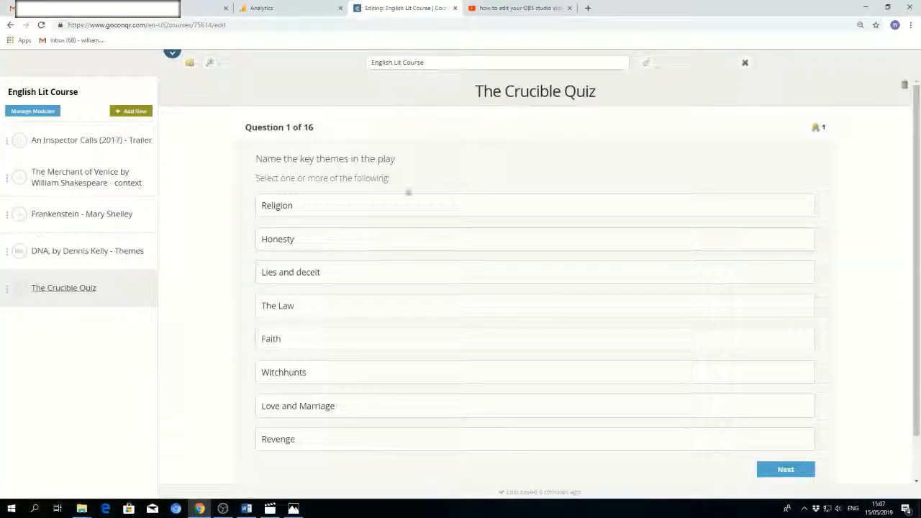
mouse_move(54, 93)
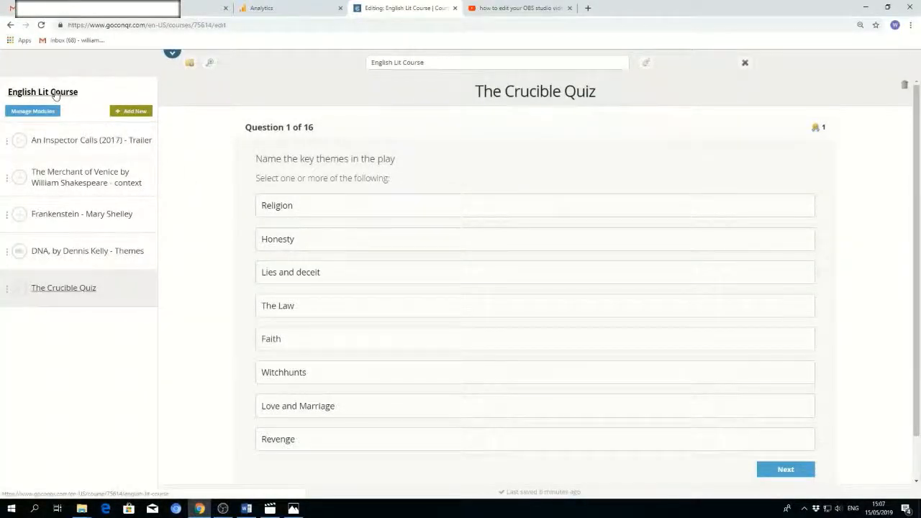
Open the English Lit Course public page and show its Actions menu
left_click(745, 63)
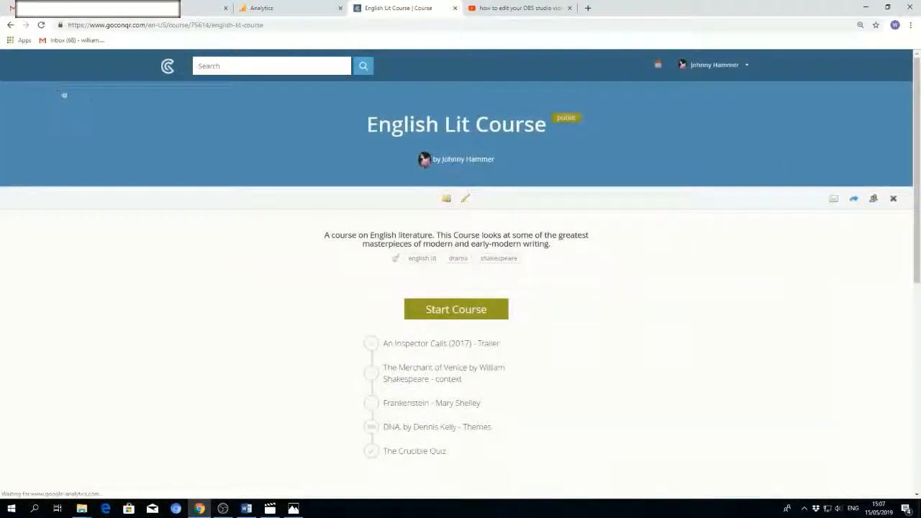
mouse_move(446, 198)
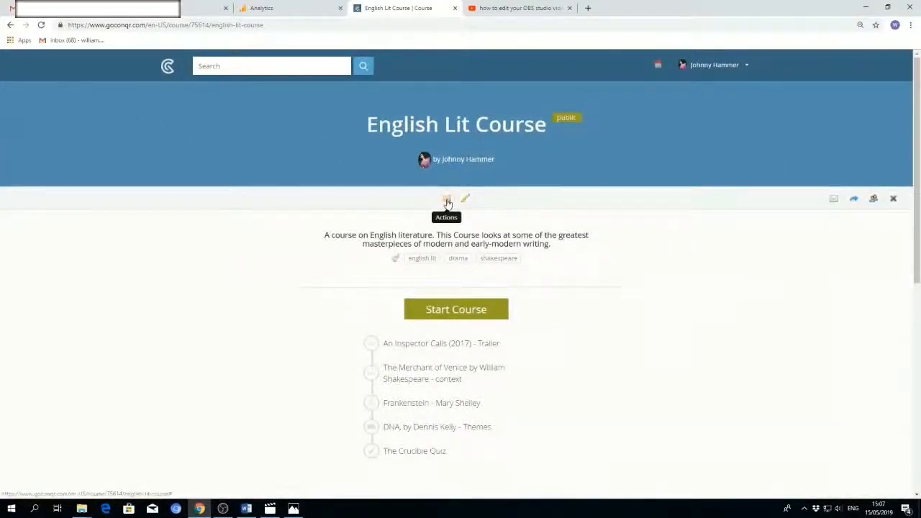
left_click(446, 199)
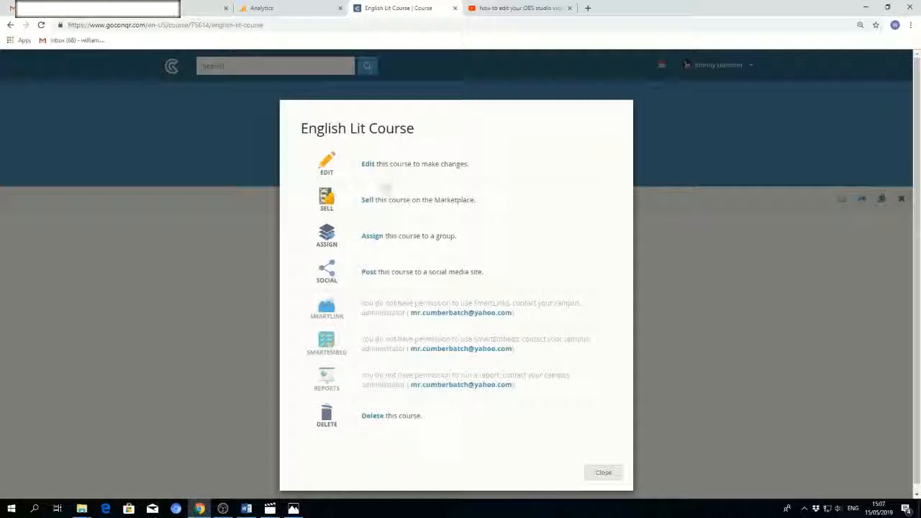